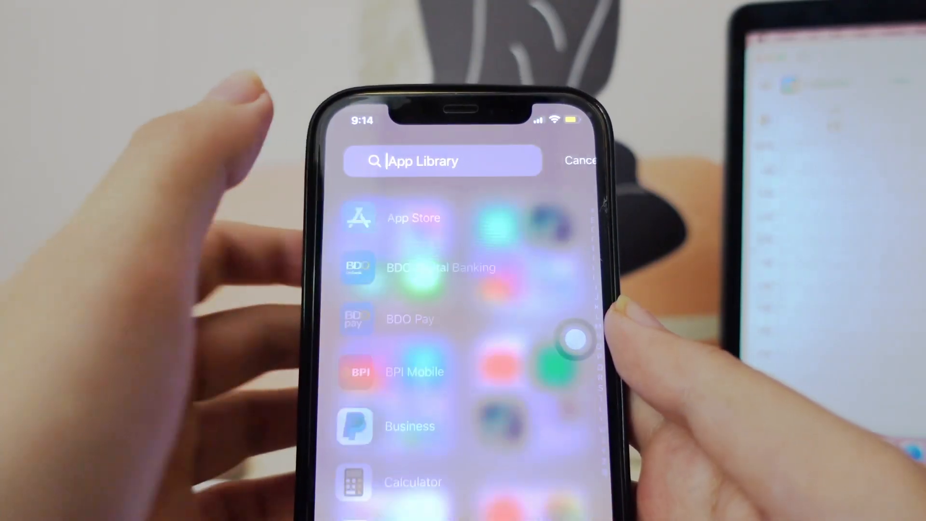
Step: Search the phone's App Library for 'Ca' to find the Calendar app
type("Ca")
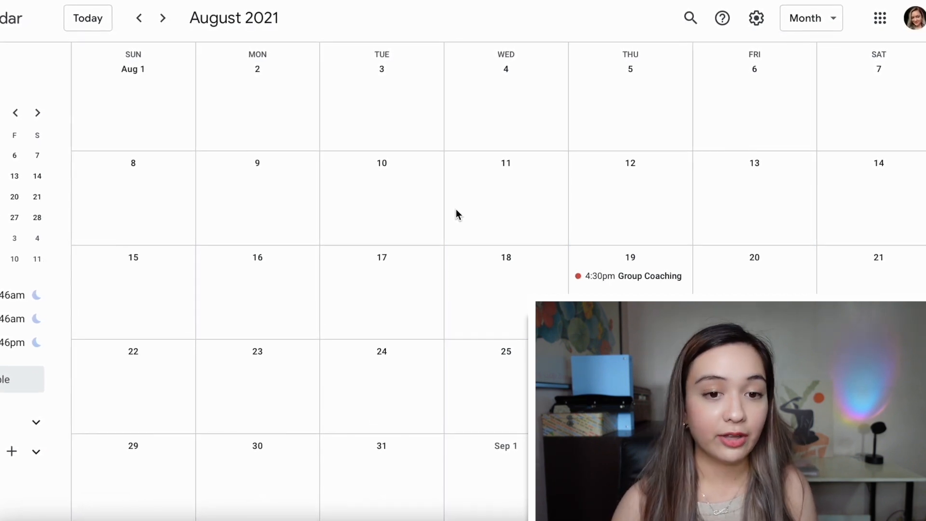
Step: Cycle the calendar through week, month and the custom 4-day layout
key("w")
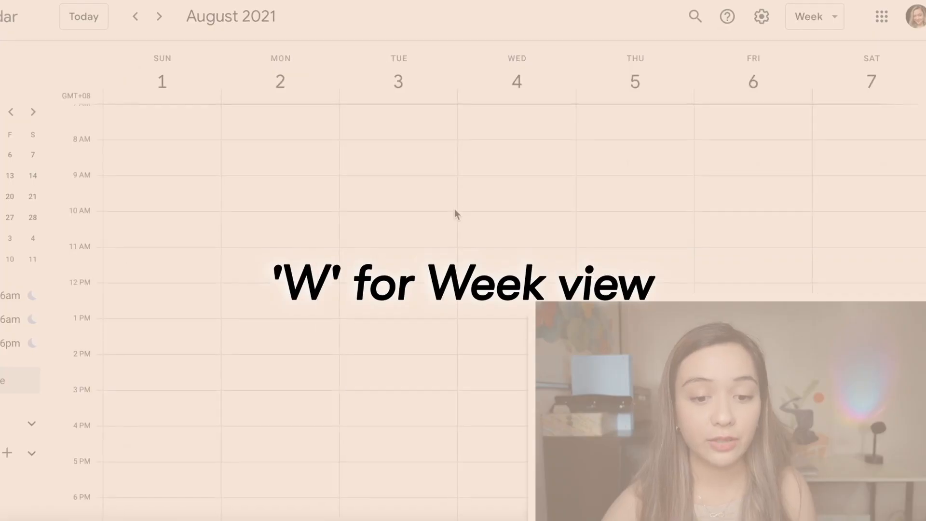
key("w")
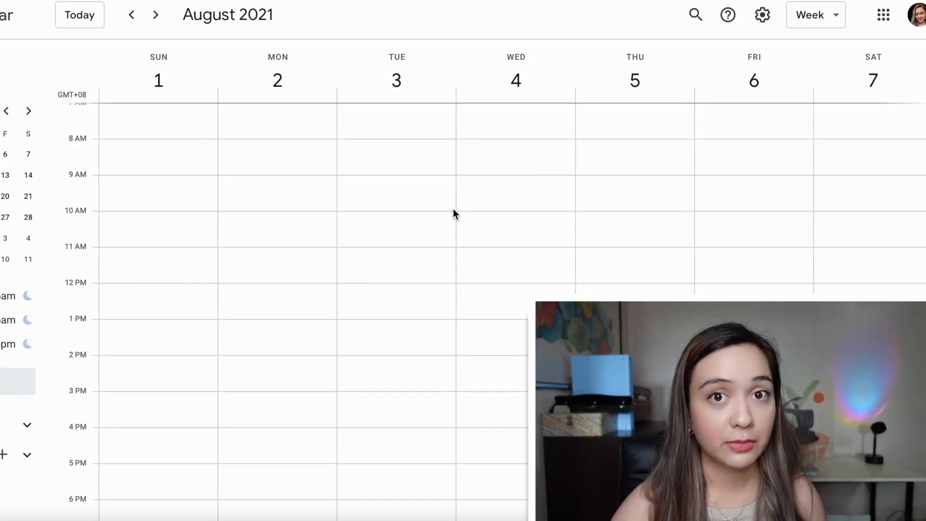
left_click(814, 15)
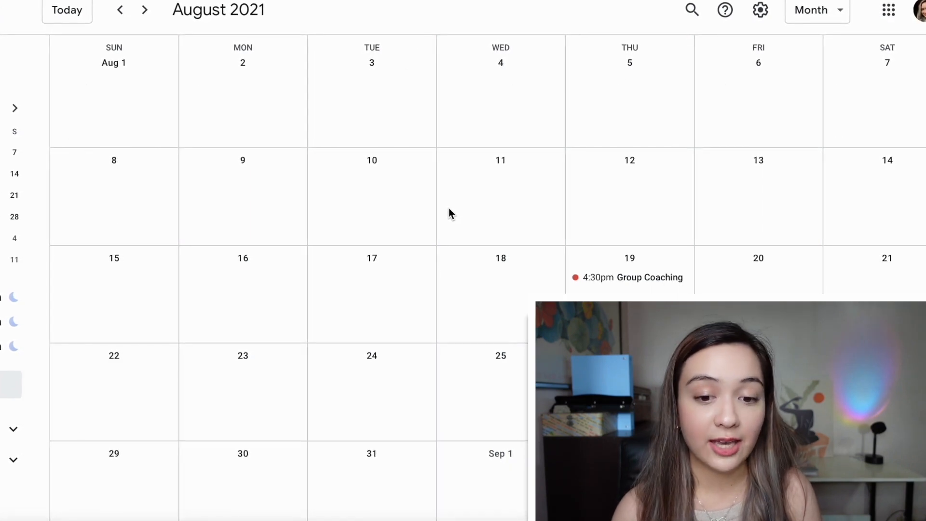
left_click(817, 10)
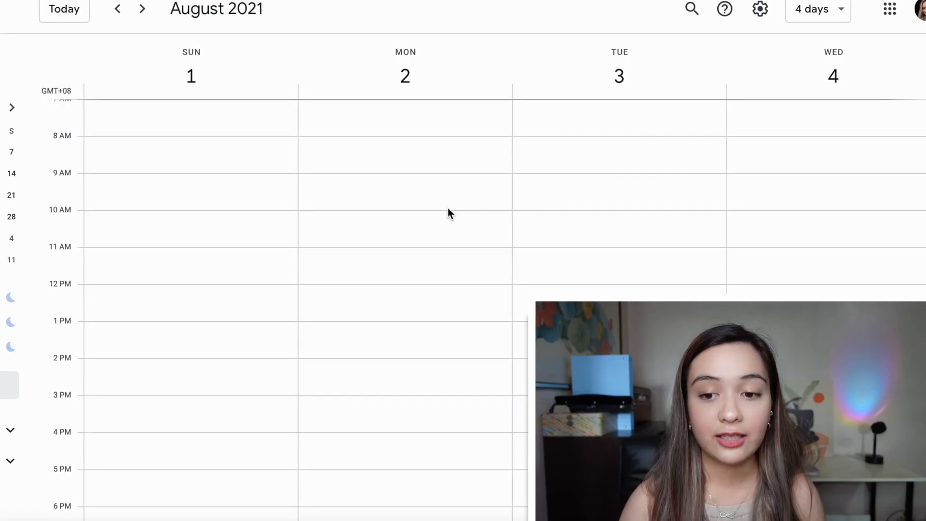
Step: Check the custom view option in Settings, return, and show the whole year 2021
left_click(760, 9)
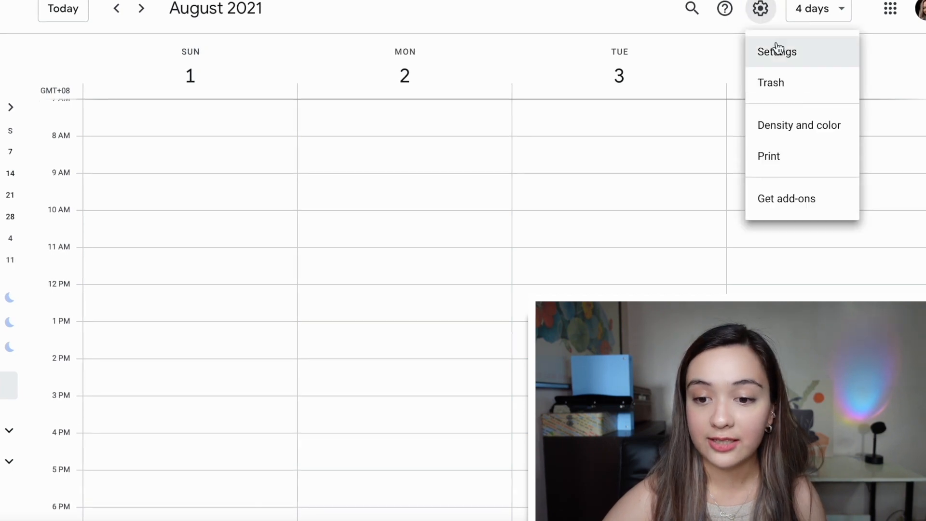
left_click(776, 51)
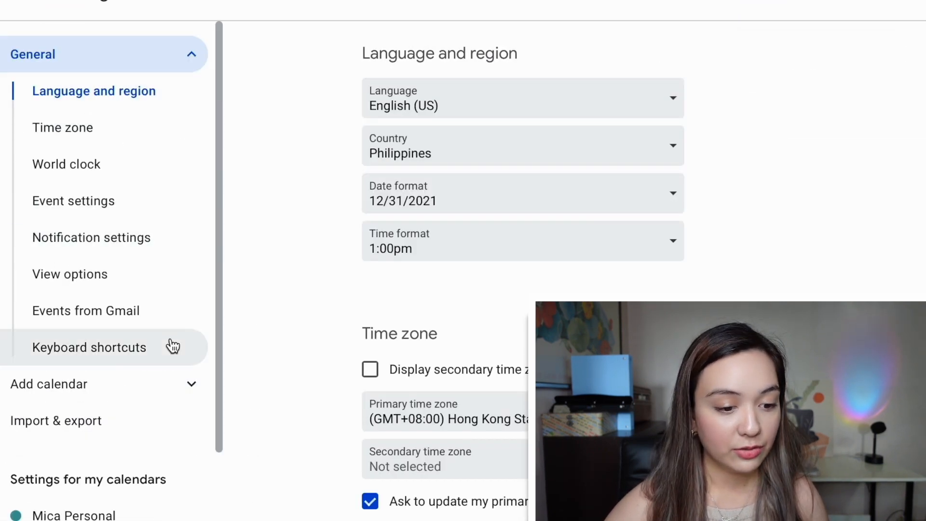
scroll("down", 3)
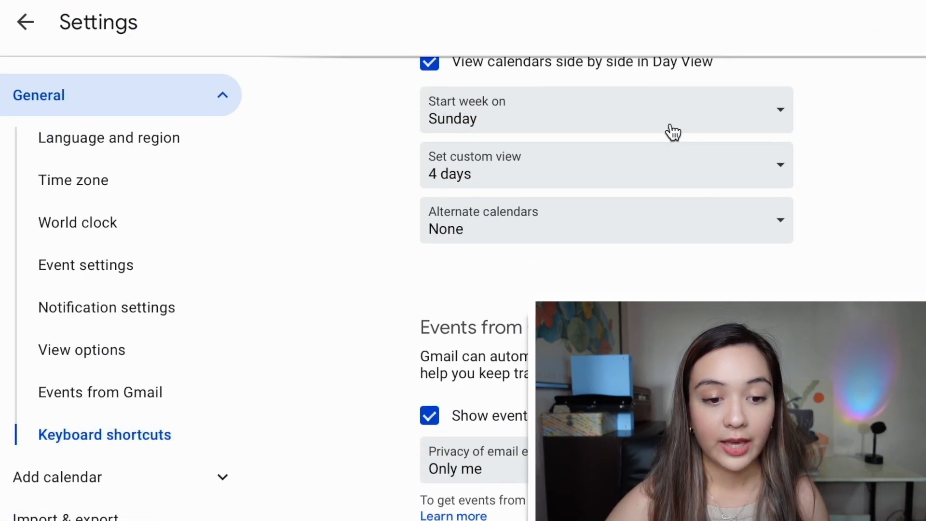
left_click(606, 165)
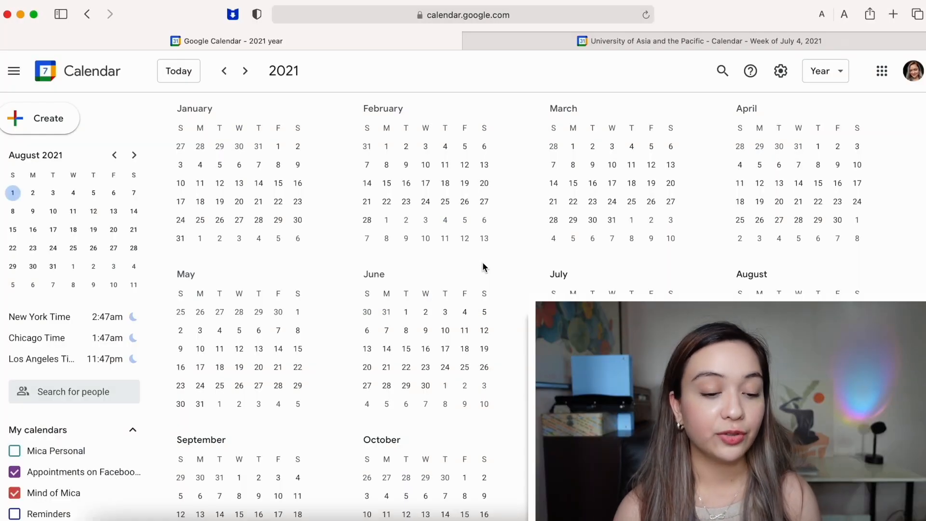
left_click(825, 70)
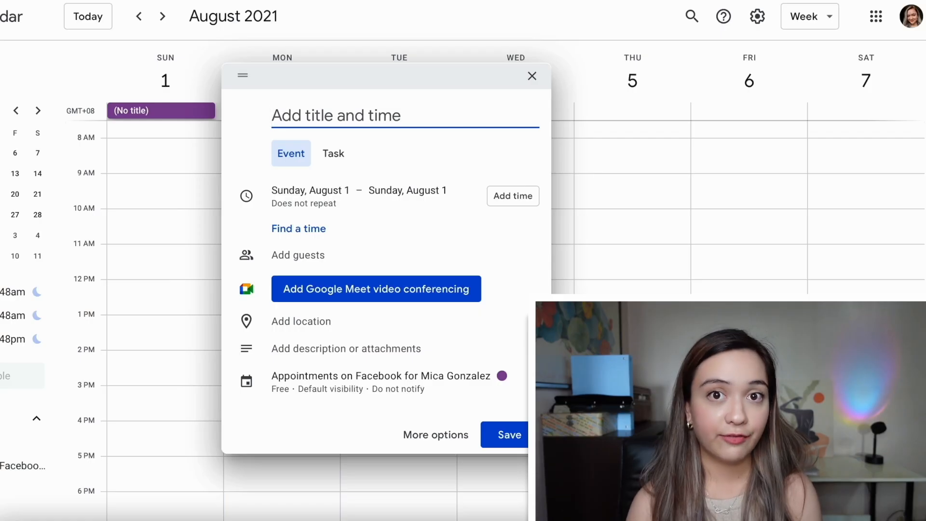
Step: Start a 'Taylor Swift Meet n Greet' event, adjust its start date and open the full details editor
type("Taylor Swift Meet n Greet")
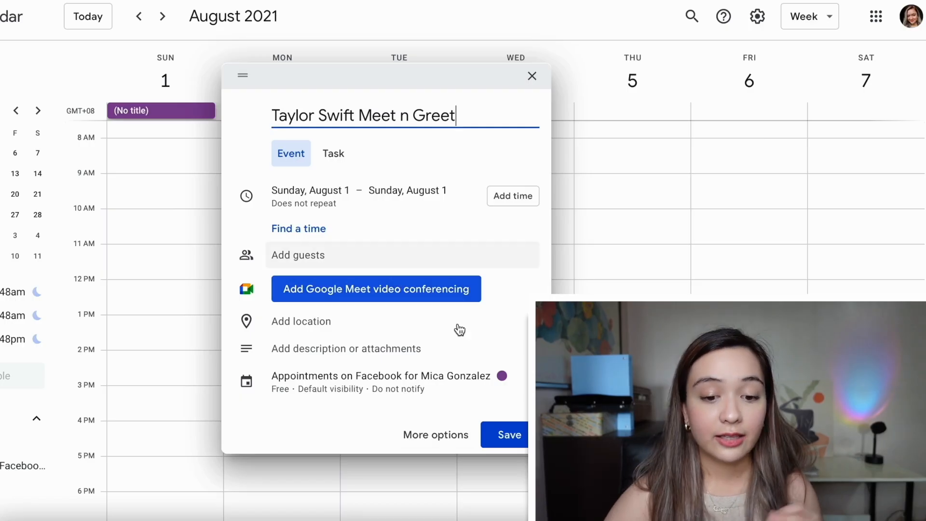
left_click(310, 190)
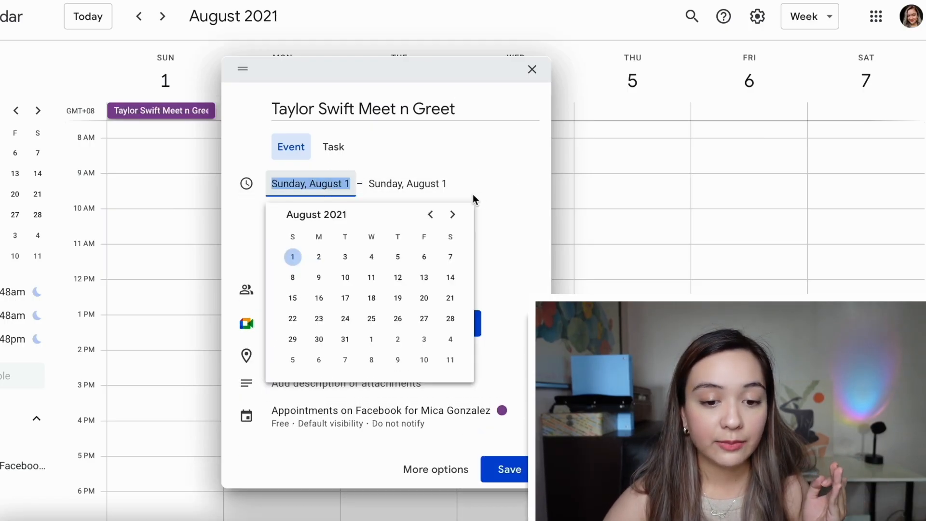
left_click(504, 469)
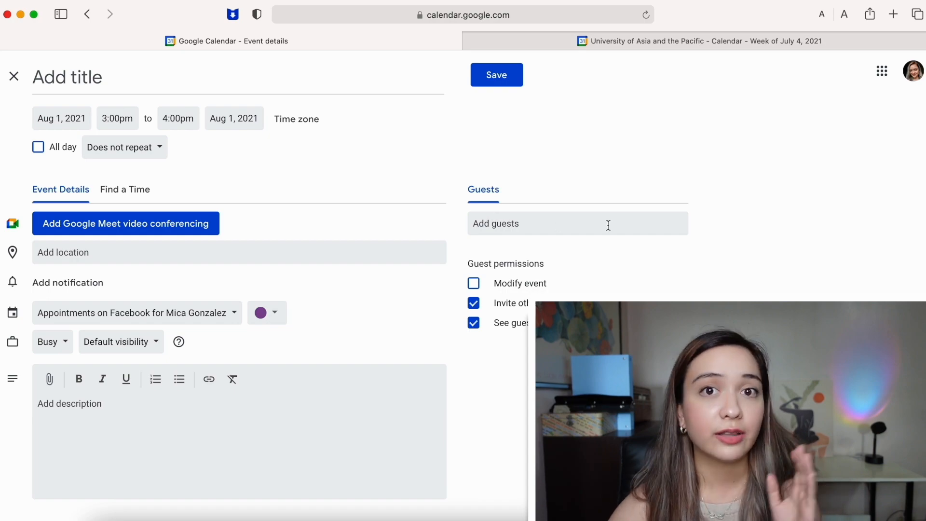
left_click(495, 74)
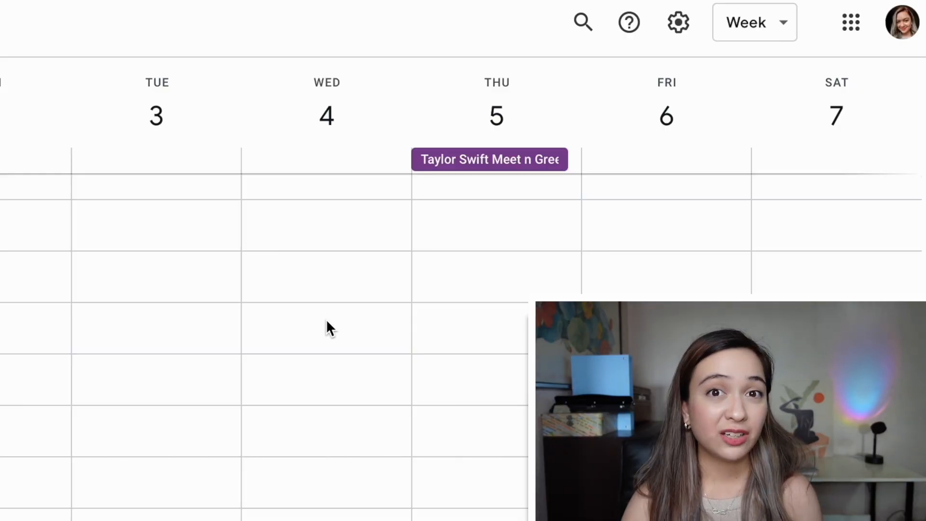
Step: Open Settings for the Mind of Mica calendar and jump to its event notification options
left_click(678, 22)
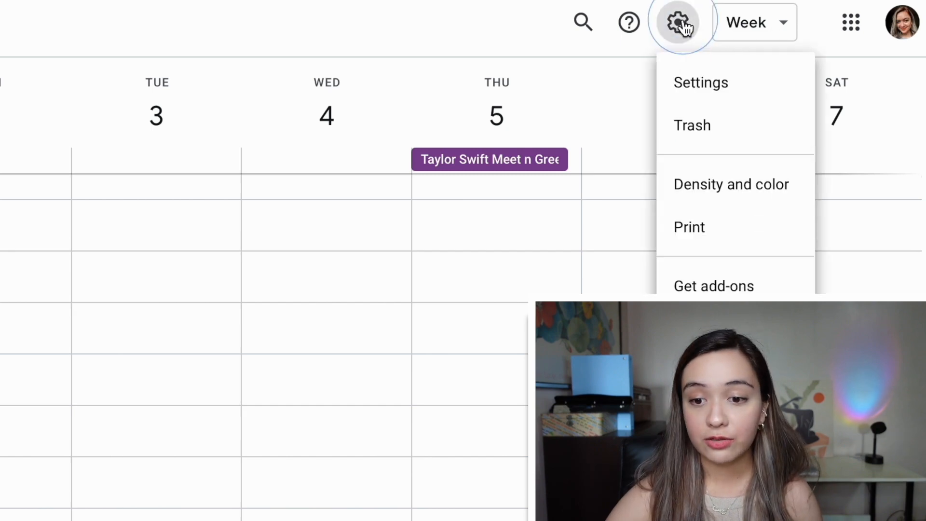
left_click(701, 82)
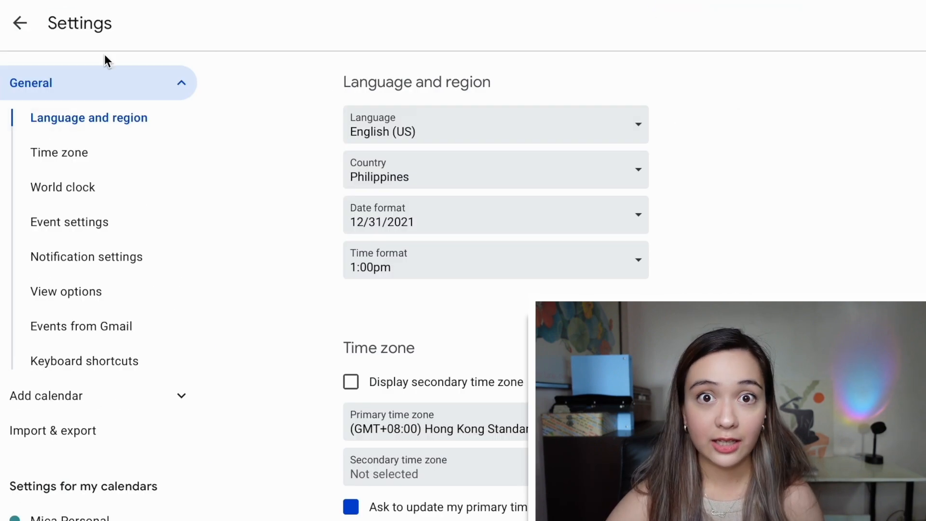
scroll("down", 3)
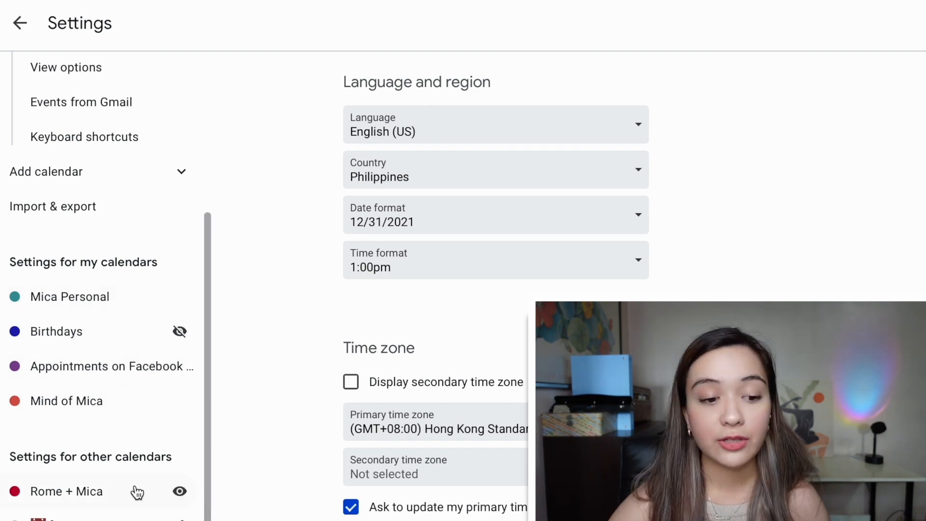
left_click(67, 400)
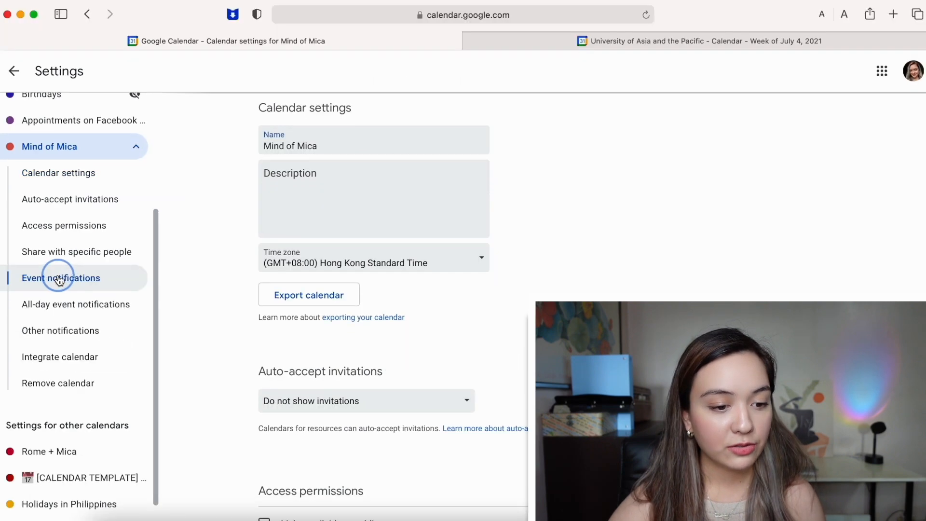
left_click(60, 278)
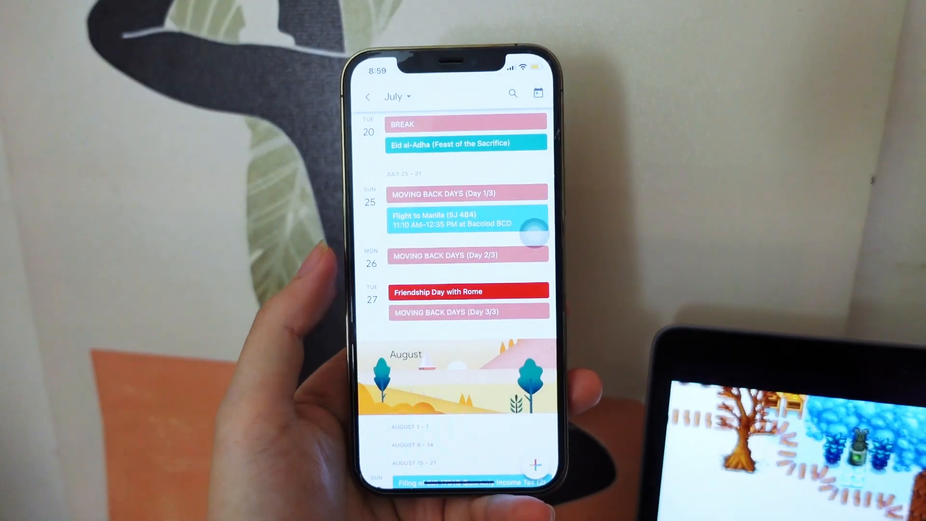
scroll("down", 3)
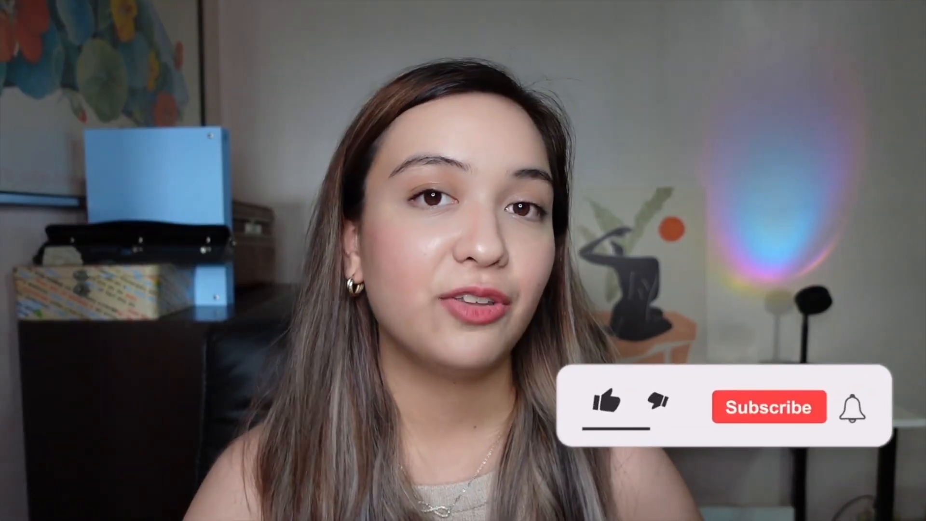
left_click(606, 407)
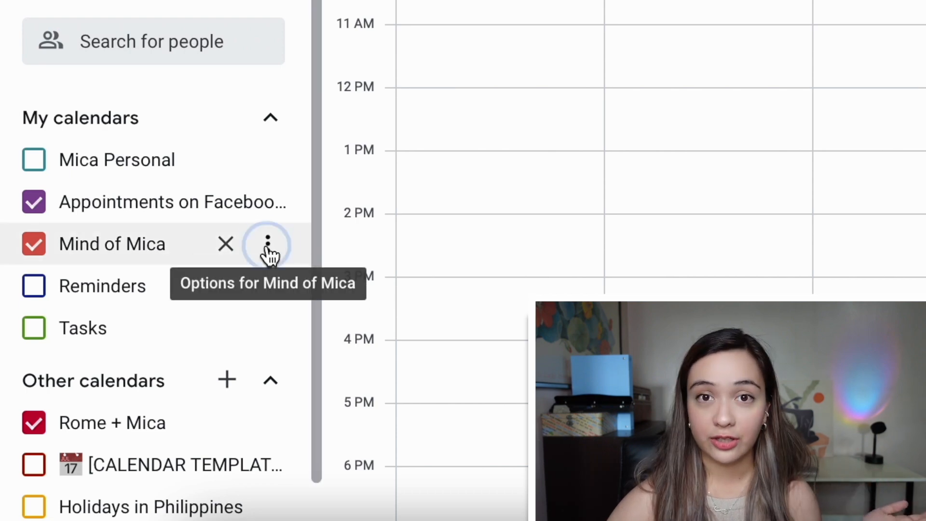
Step: Turn off daily agenda emails for the Mind of Mica calendar in its other notifications settings
left_click(268, 243)
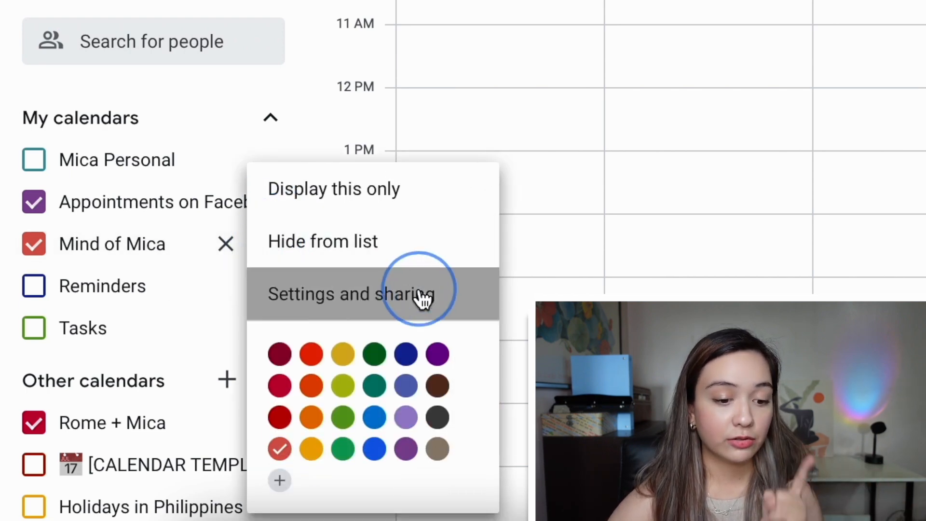
left_click(351, 293)
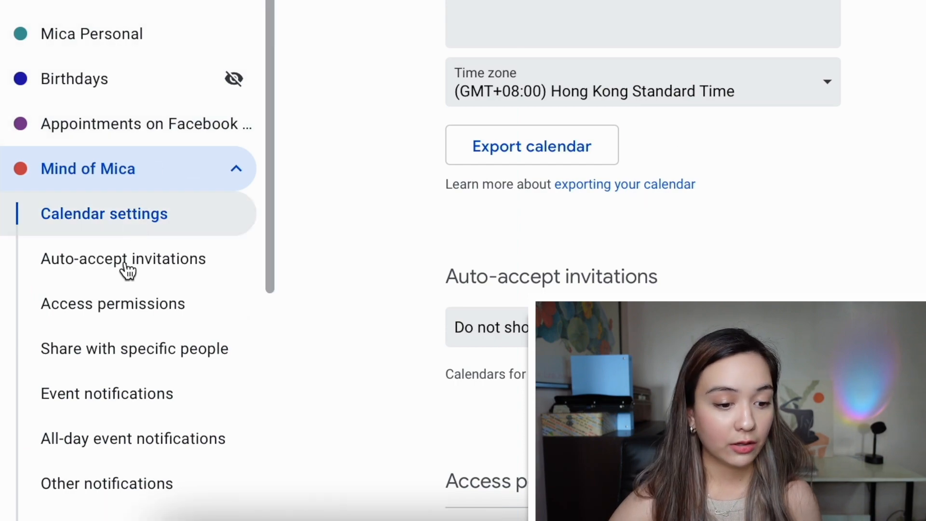
scroll("down", 3)
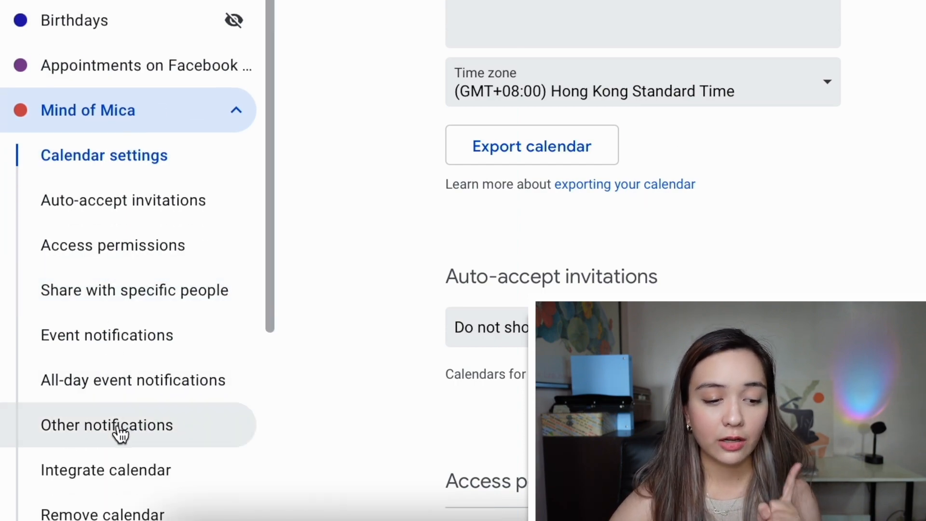
left_click(107, 424)
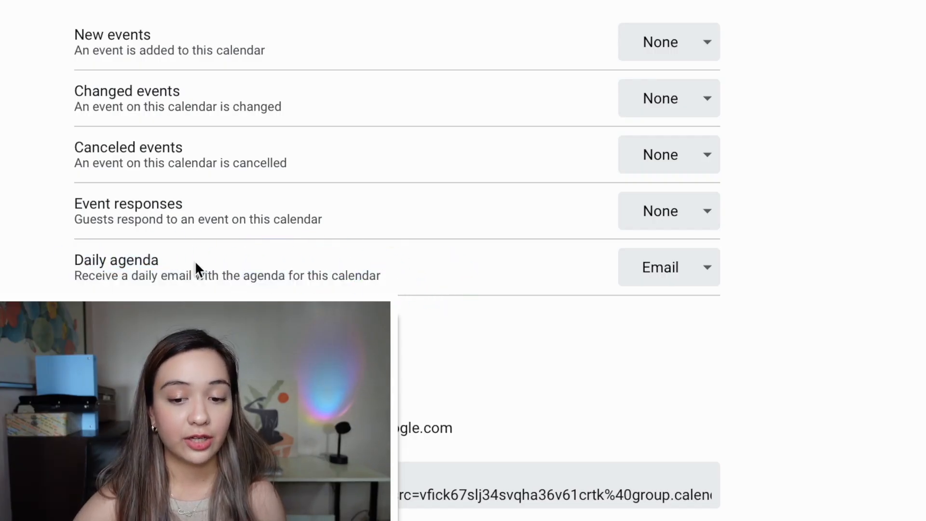
left_click(668, 268)
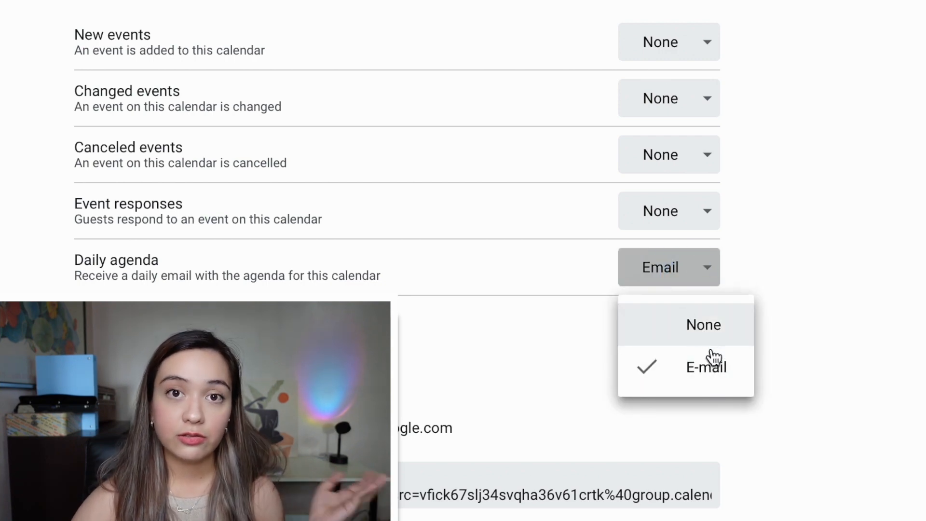
left_click(703, 324)
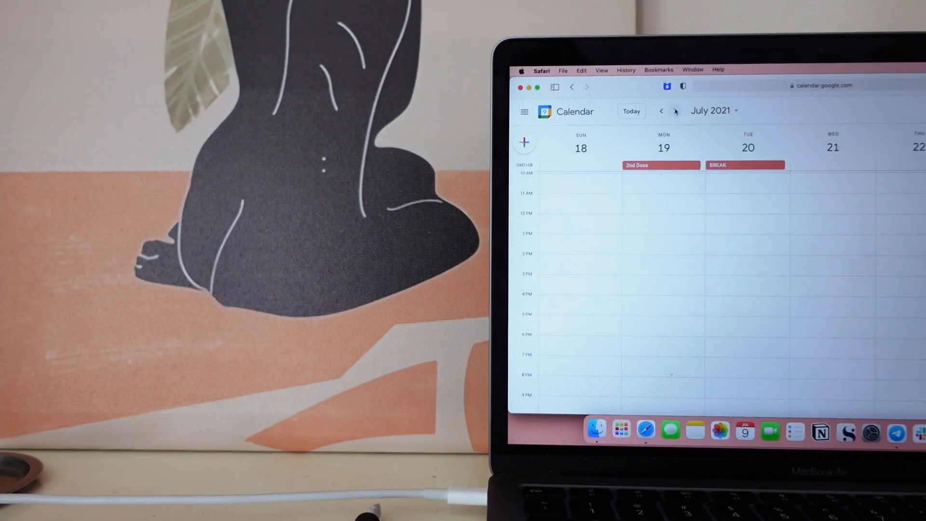
Step: Return to the week of July 4 and block out an untitled 9am–12pm slot on Wednesday the 7th
left_click(675, 111)
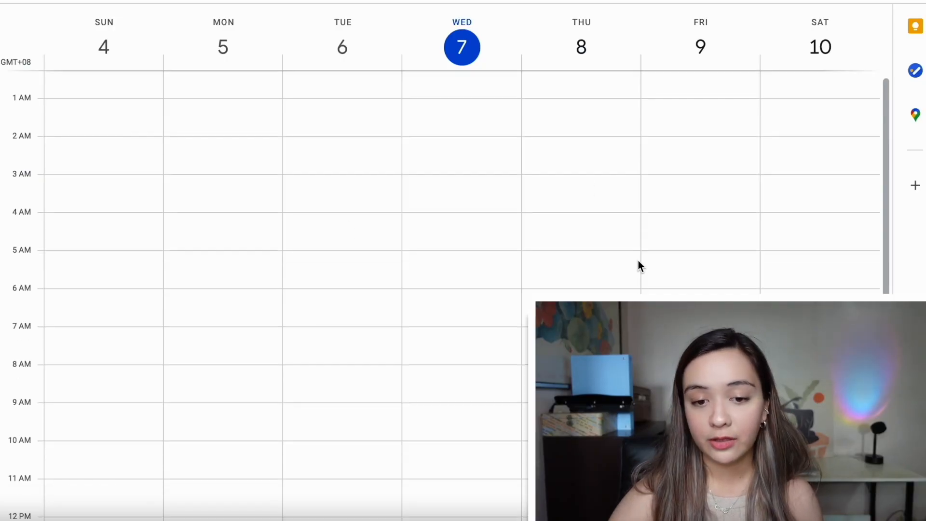
scroll("down", 3)
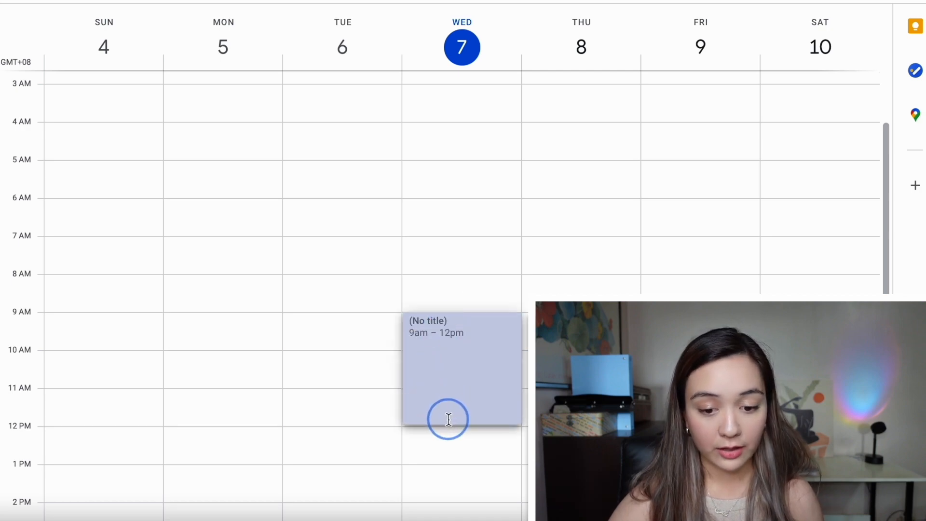
Step: Make the block 45-minute appointment slots titled 'Consultation Hours OPEN' and save it
left_click(462, 366)
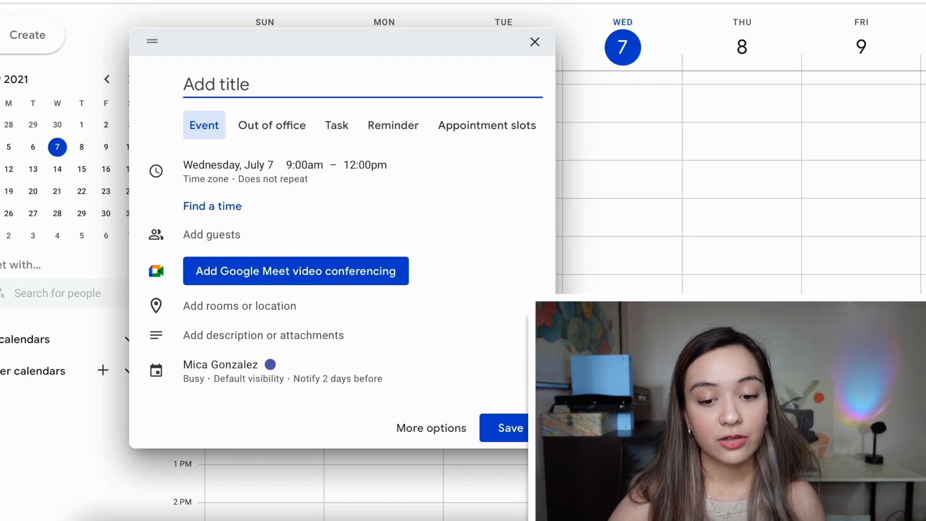
mouse_move(486, 124)
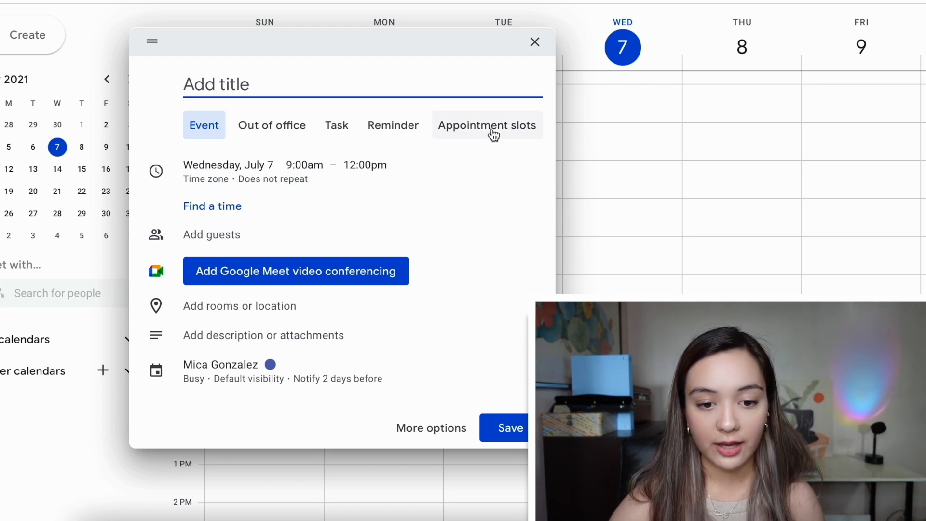
left_click(486, 125)
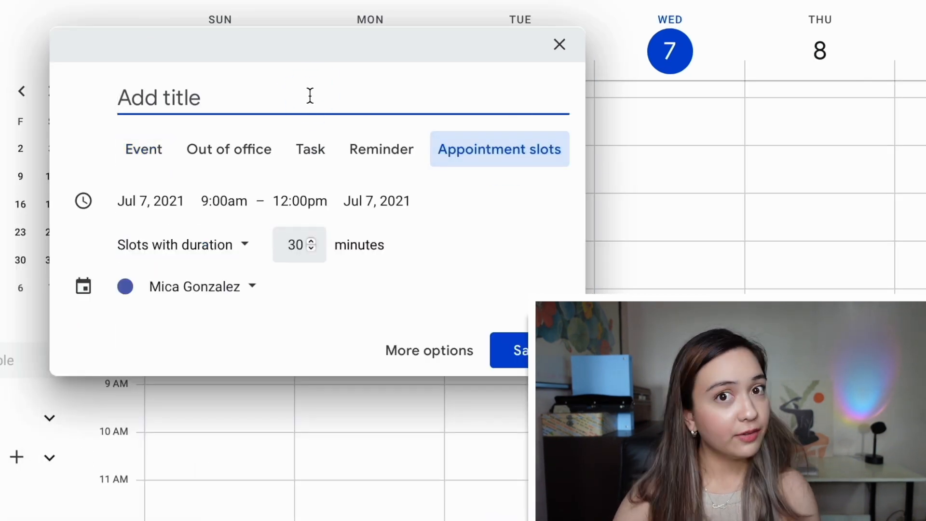
type("Consultation Hours OPEN")
left_click(299, 245)
type("45")
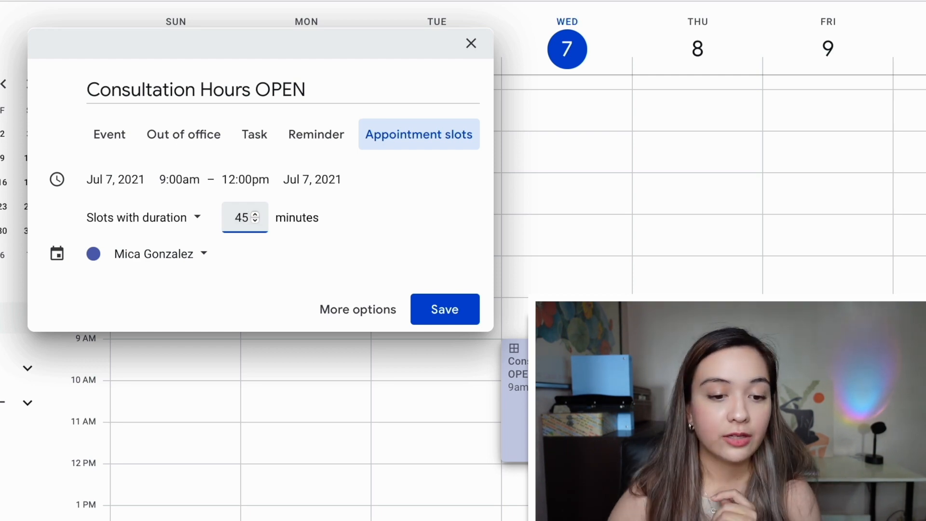
left_click(444, 308)
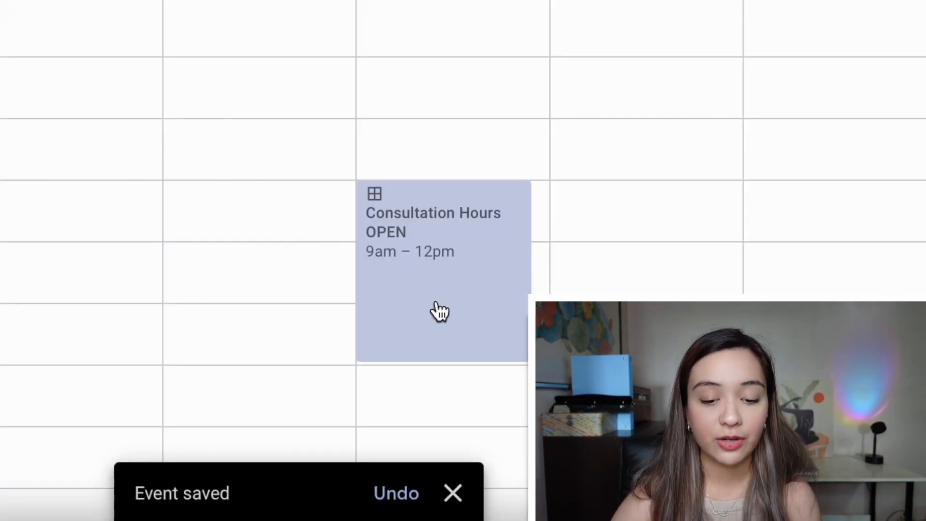
Step: Demo quick event drafts like 'Meeting with', then bring up the options for adding another calendar
left_click(440, 312)
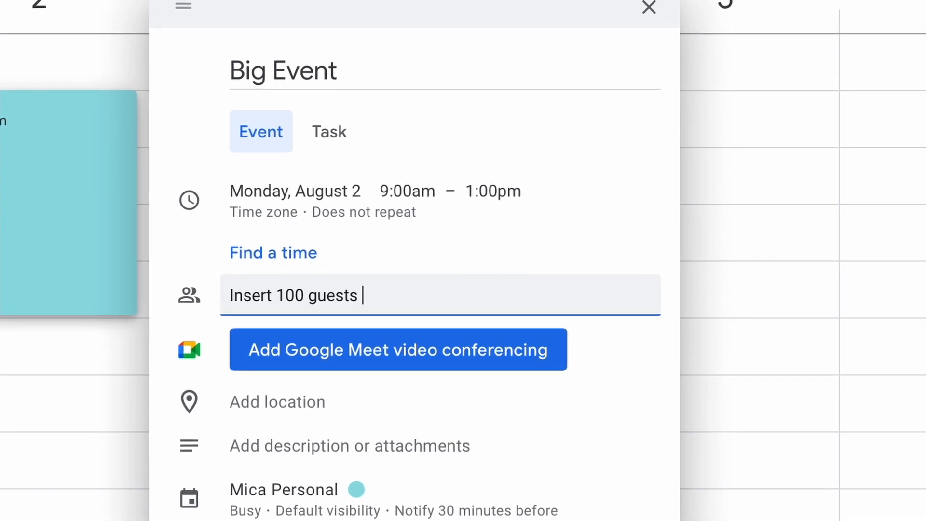
type("here because omg that'")
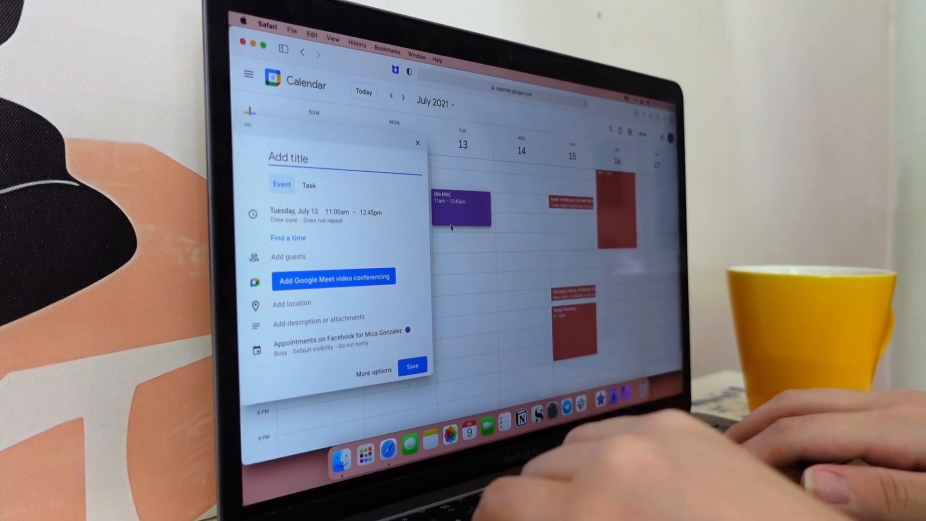
type("Me")
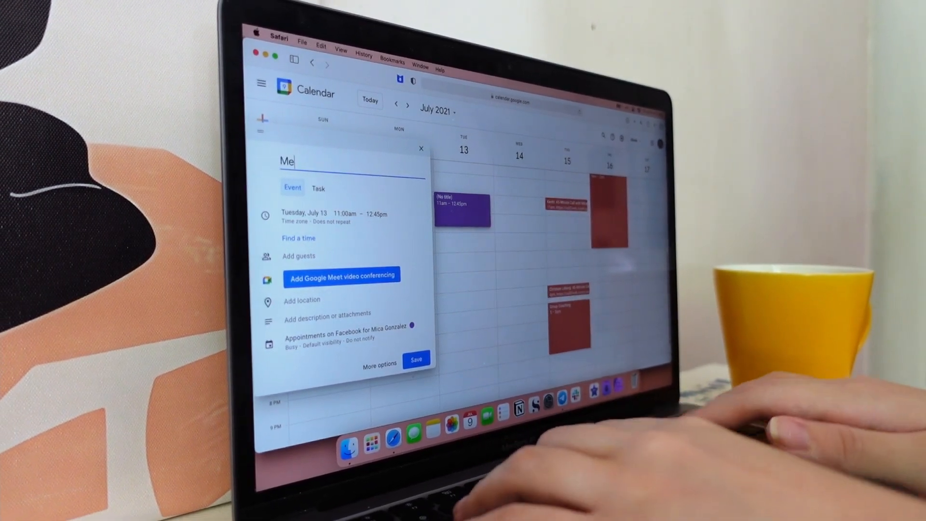
type("eeting with")
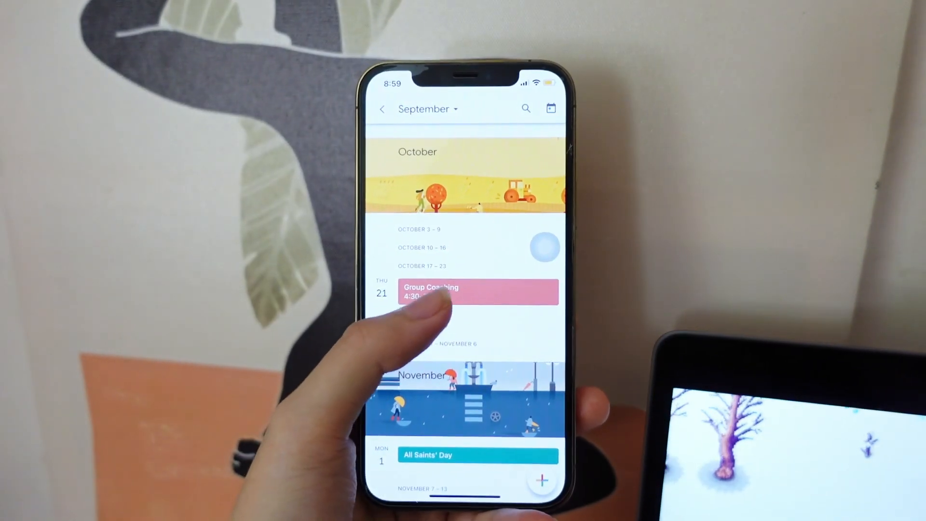
left_click(479, 291)
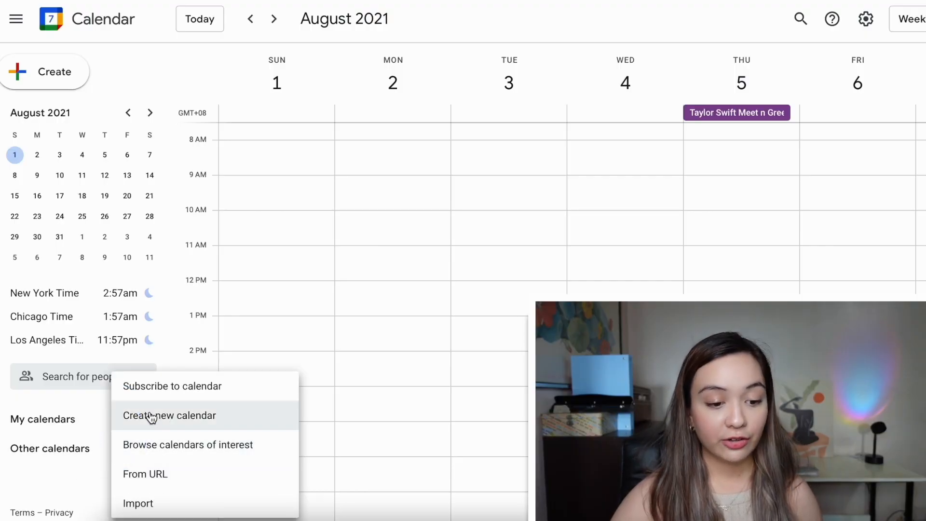
Step: Create a new calendar named 'Public Events Calendar'
left_click(170, 415)
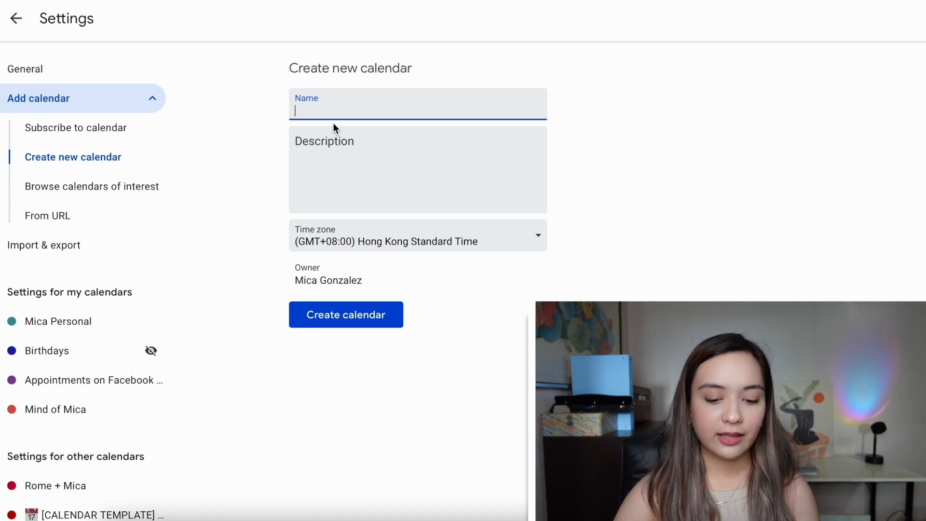
type("Public Events Cal")
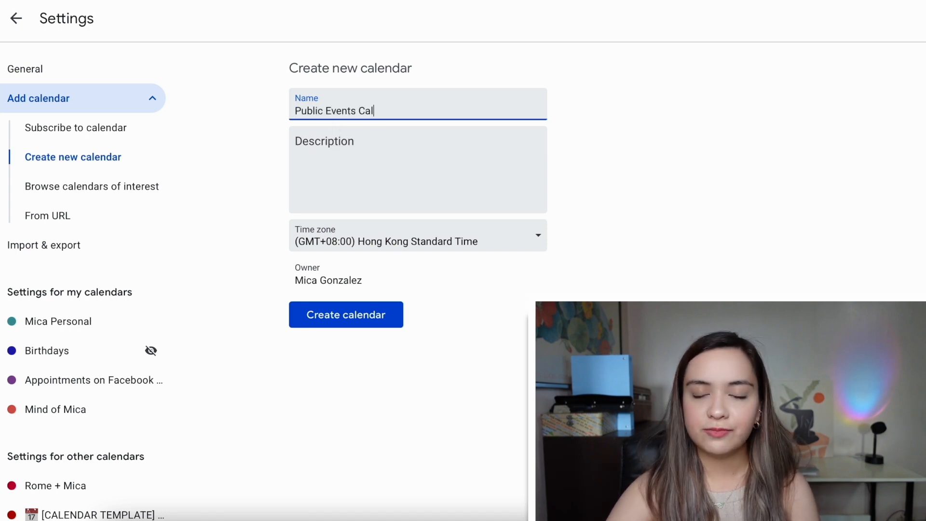
left_click(346, 315)
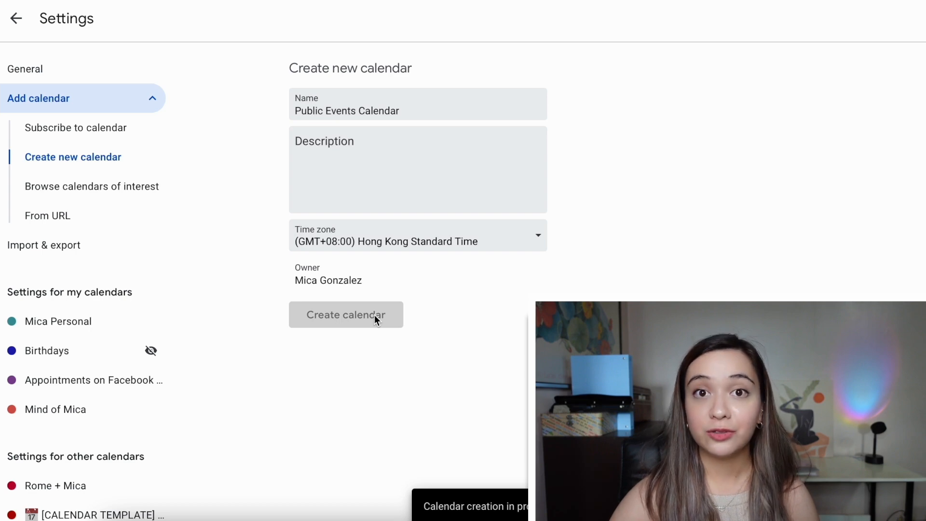
left_click(345, 315)
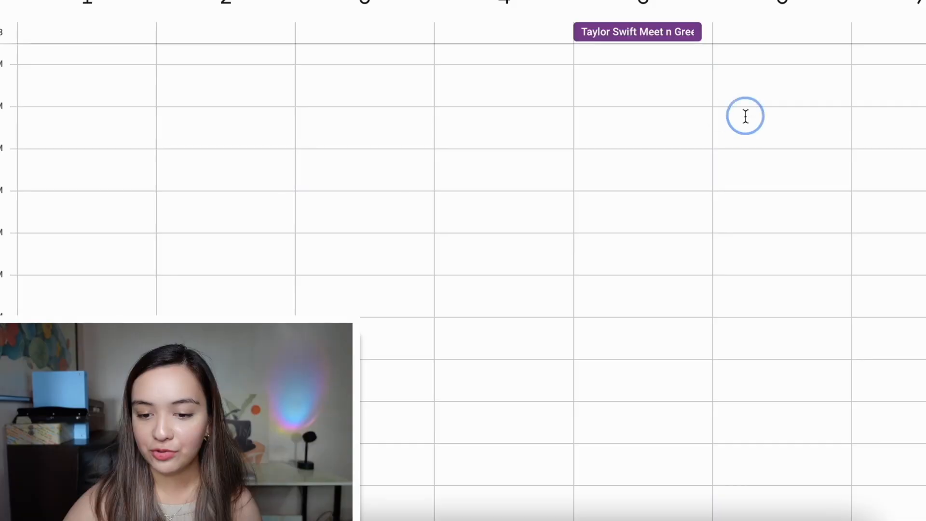
Step: Add a 'Family Reunion' event 9am–12pm Friday August 6 on the Public Events Calendar
left_click(746, 116)
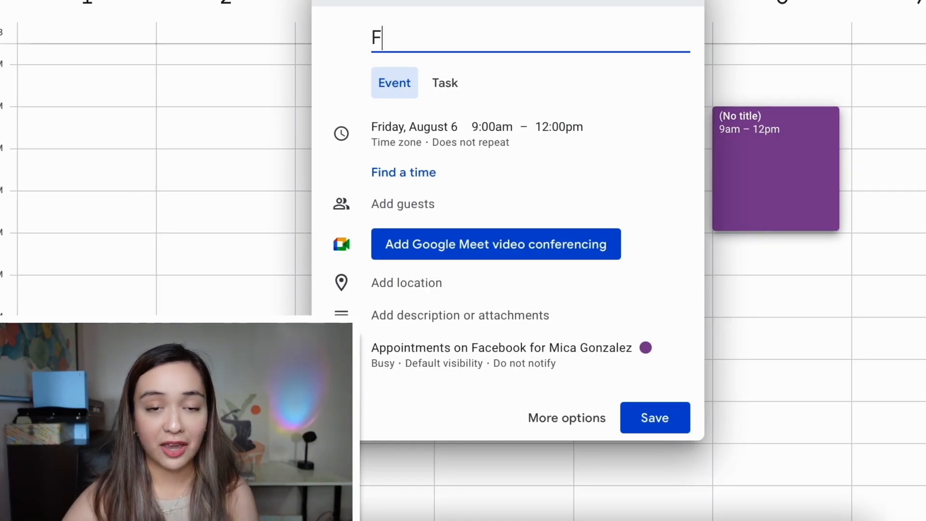
type("amily Reunion")
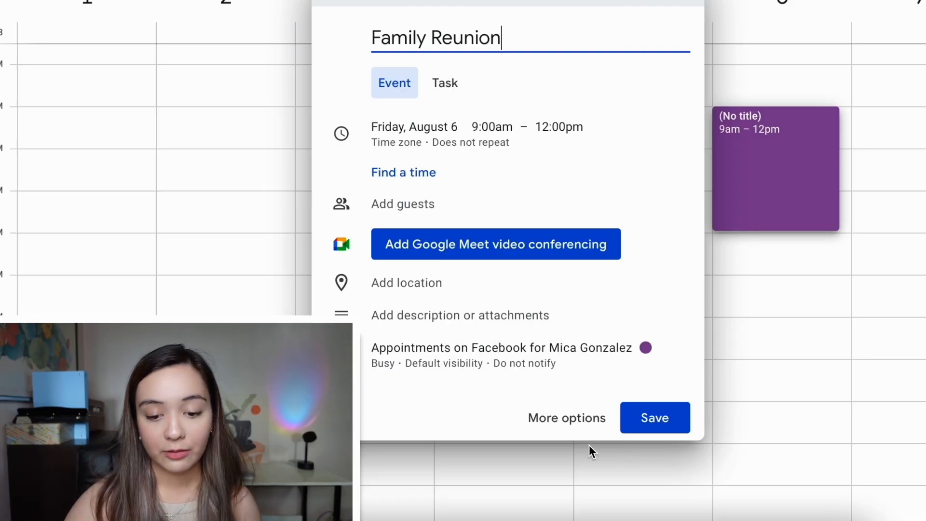
left_click(500, 347)
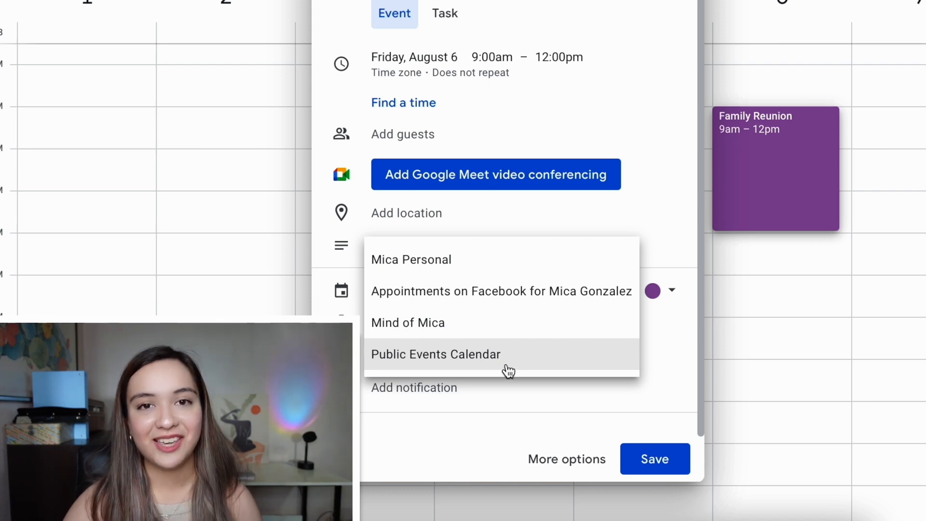
left_click(435, 354)
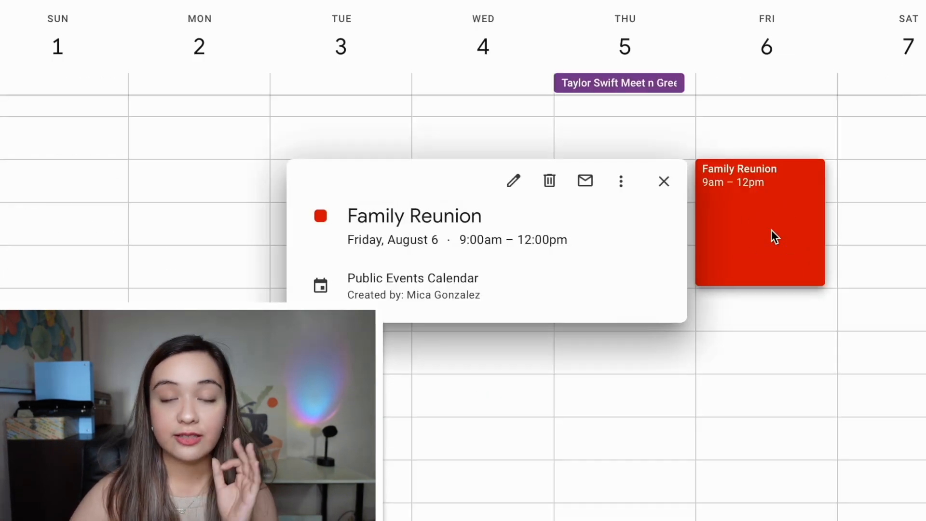
Step: Publish the Family Reunion event and copy its shareable link
left_click(513, 181)
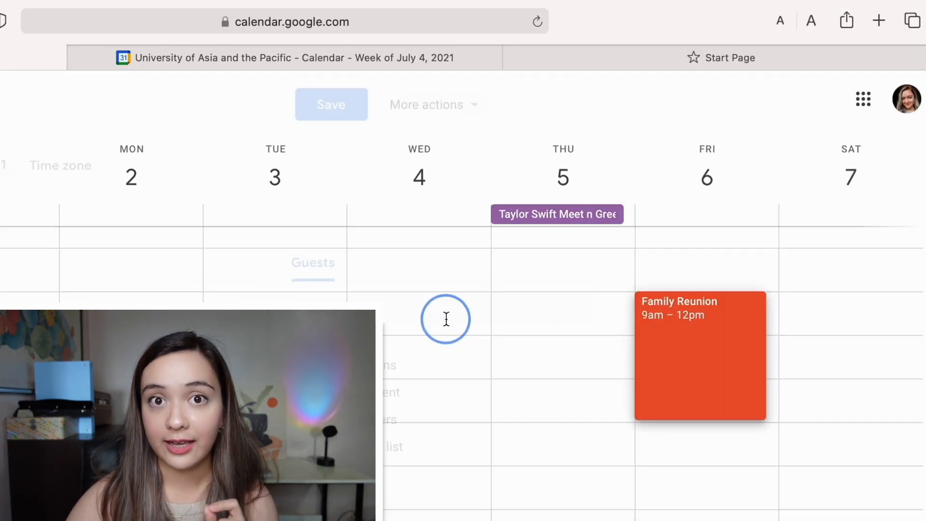
left_click(434, 104)
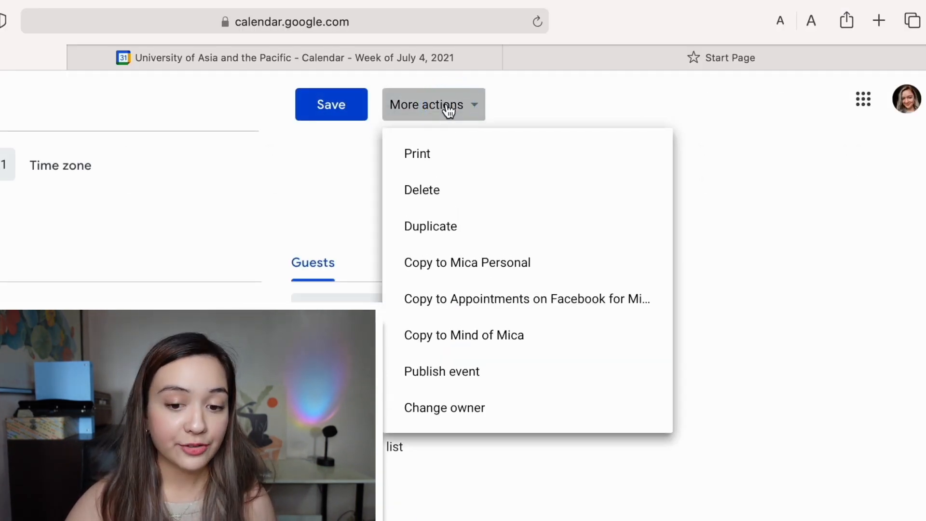
left_click(441, 370)
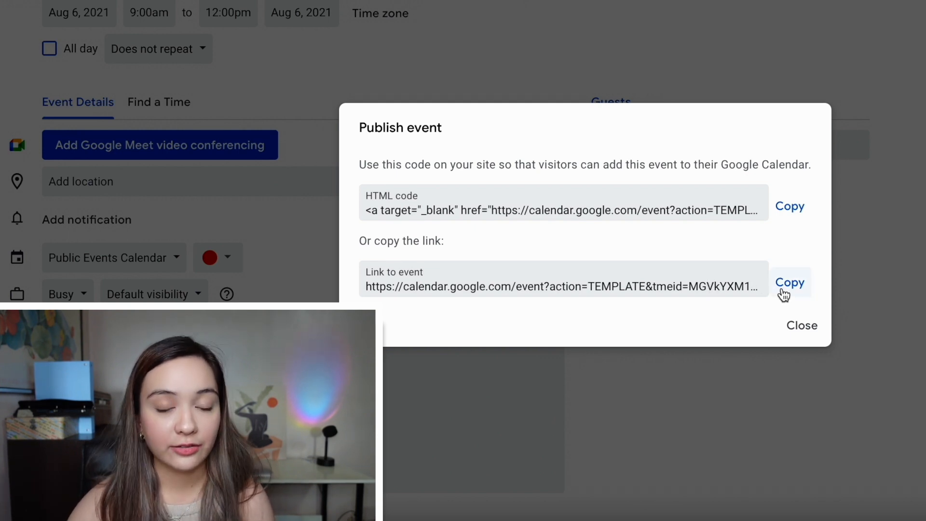
left_click(789, 282)
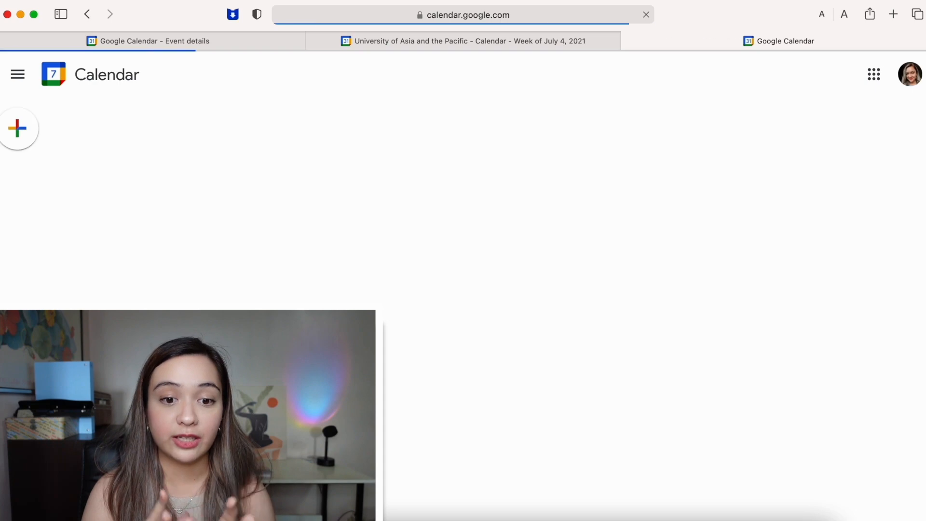
Step: Choose which calendar the shared Family Reunion event will be added to
left_click(17, 128)
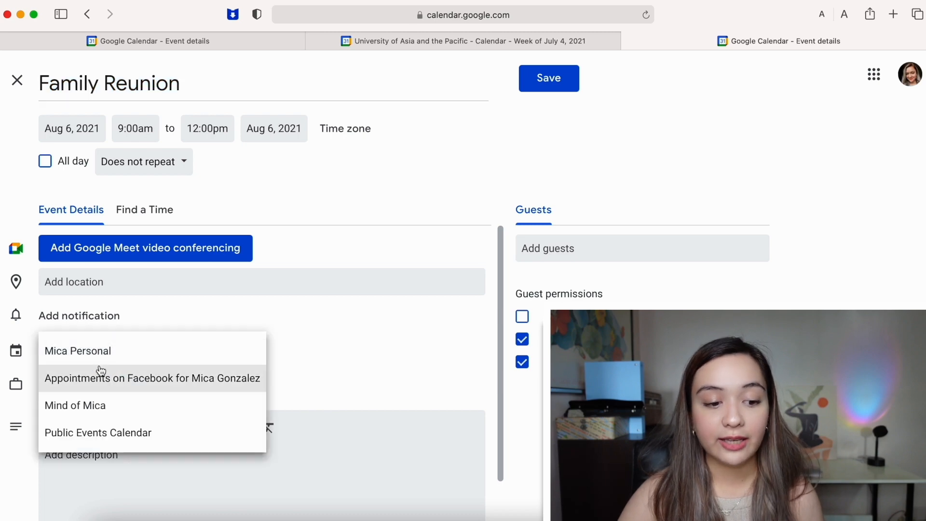
mouse_move(98, 432)
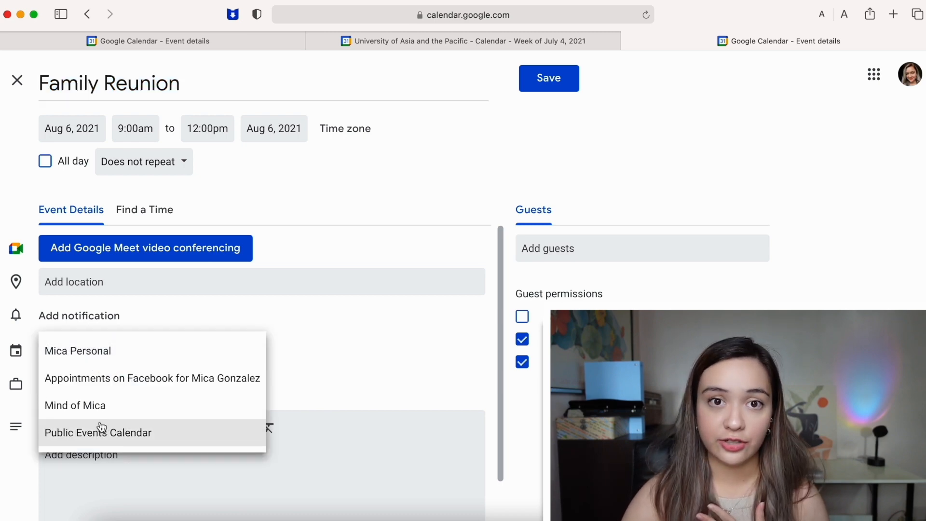